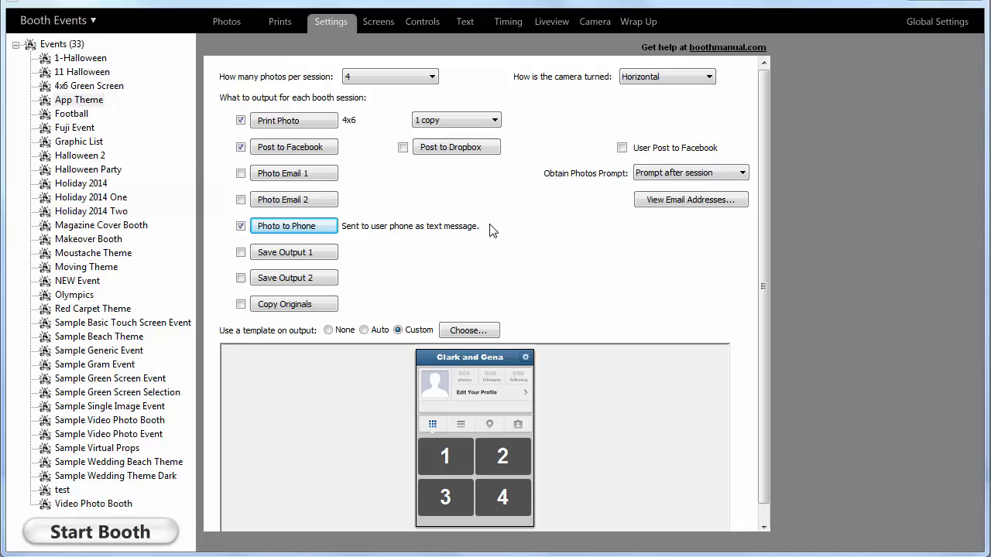
{"action": "mouse_move", "coordinate": [954, 17]}
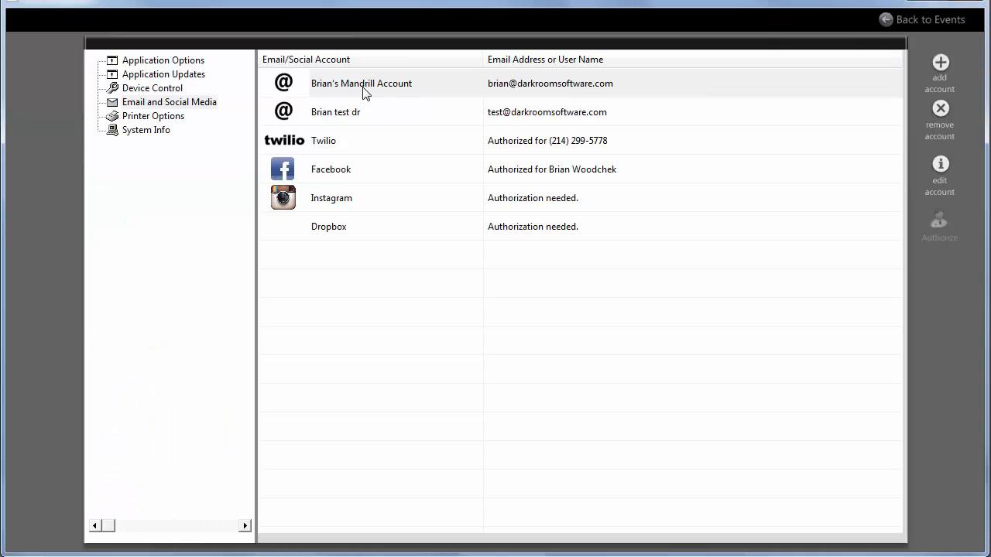
{"action": "mouse_move", "coordinate": [356, 85]}
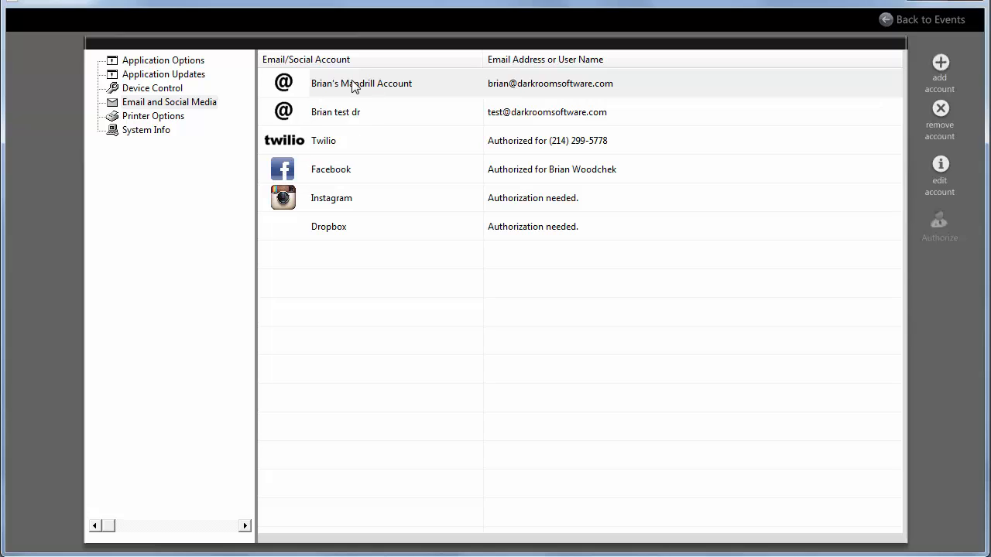
Review the Email and Social Media accounts, then open Photo to Phone's Twilio text-message setup.
{"action": "left_click", "coordinate": [925, 19]}
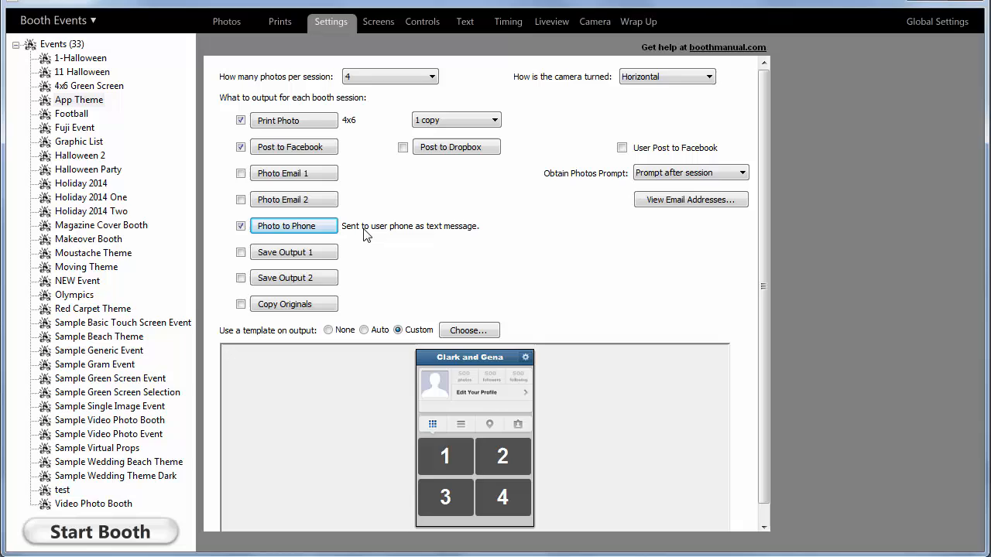
{"action": "left_click", "coordinate": [286, 225]}
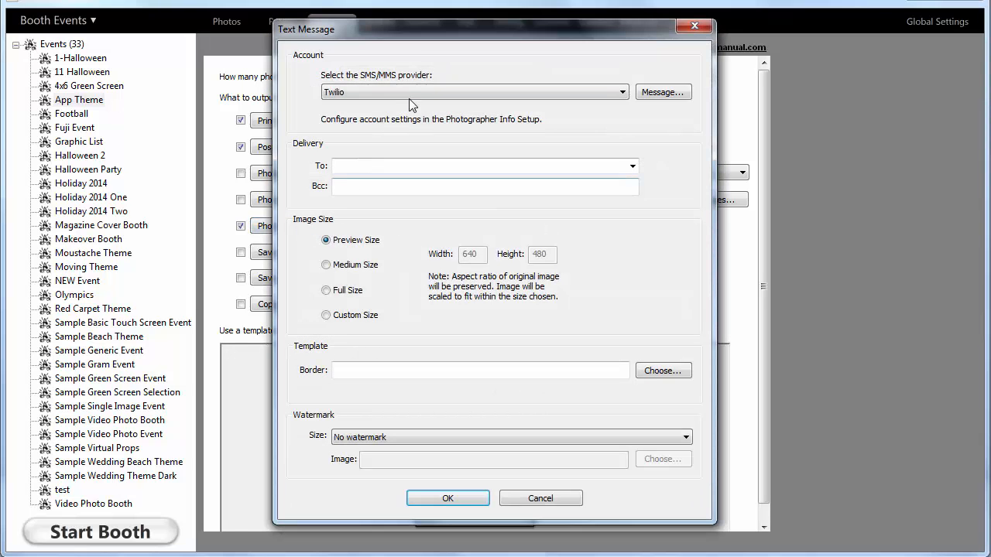
{"action": "left_click", "coordinate": [472, 92]}
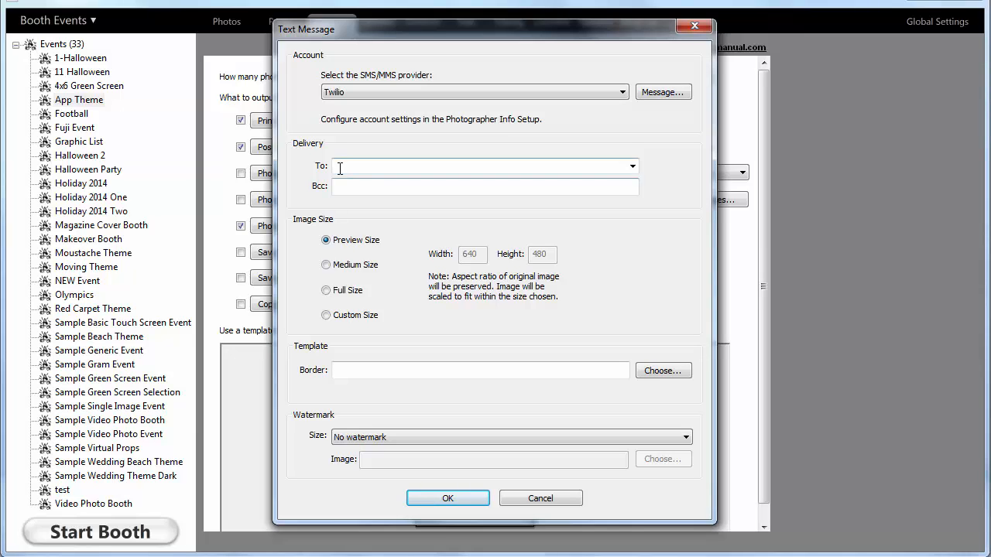
{"action": "mouse_move", "coordinate": [335, 205]}
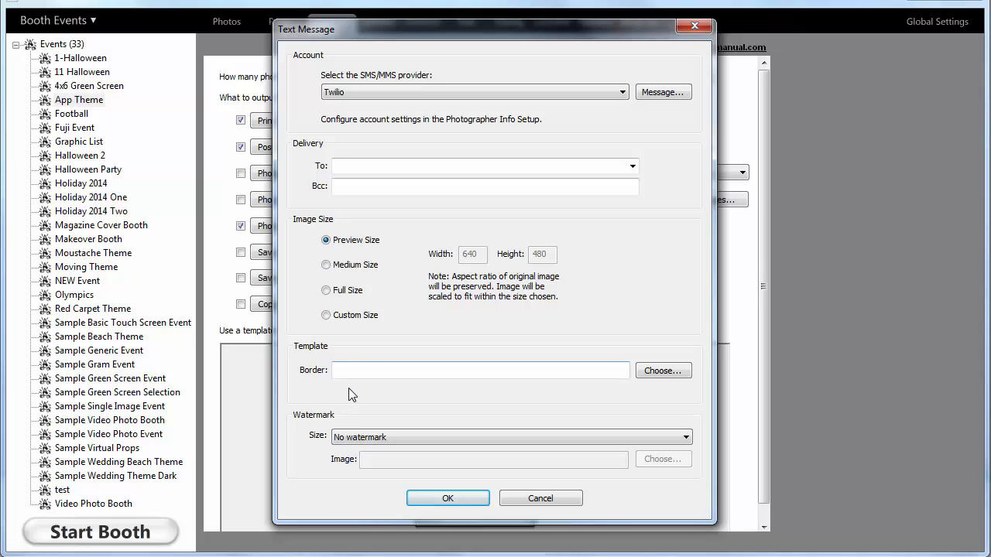
{"action": "mouse_move", "coordinate": [540, 497]}
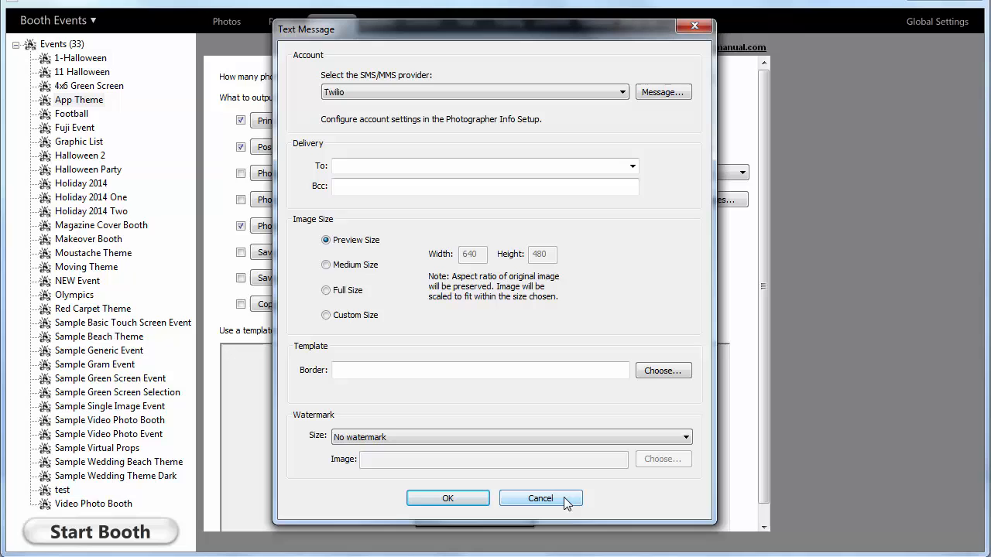
Cancel the Text Message dialog, leaving Photo to Phone enabled in event settings.
{"action": "left_click", "coordinate": [540, 498]}
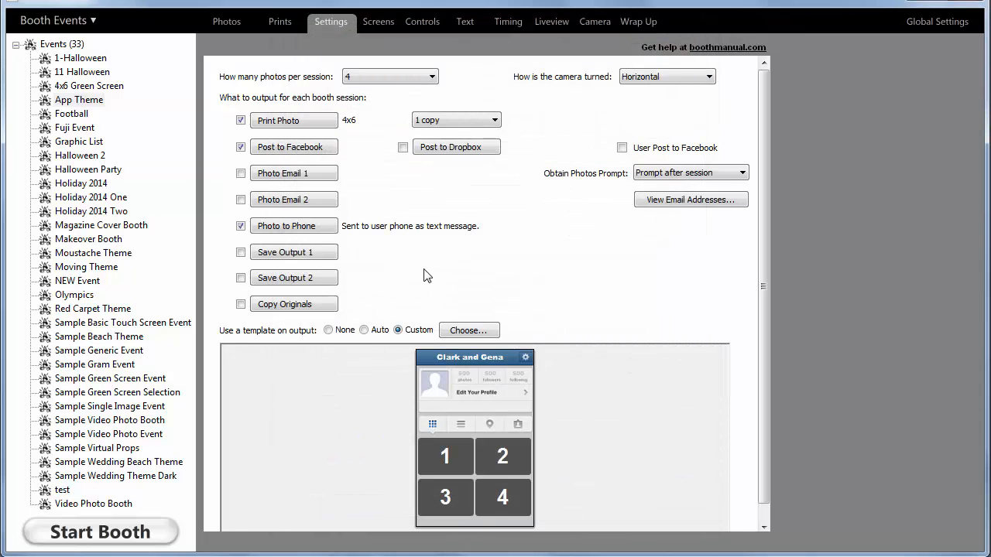
{"action": "mouse_move", "coordinate": [495, 237]}
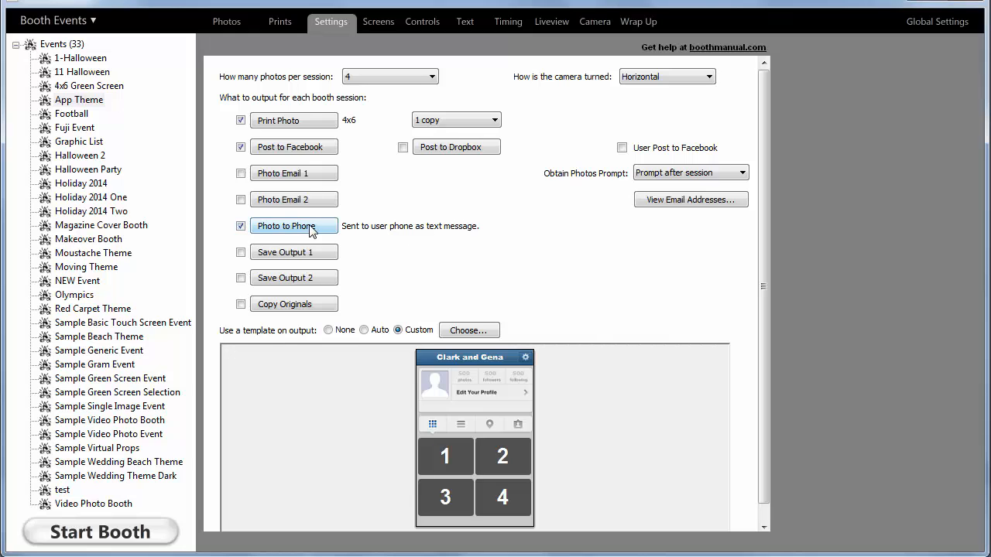
{"action": "mouse_move", "coordinate": [444, 250]}
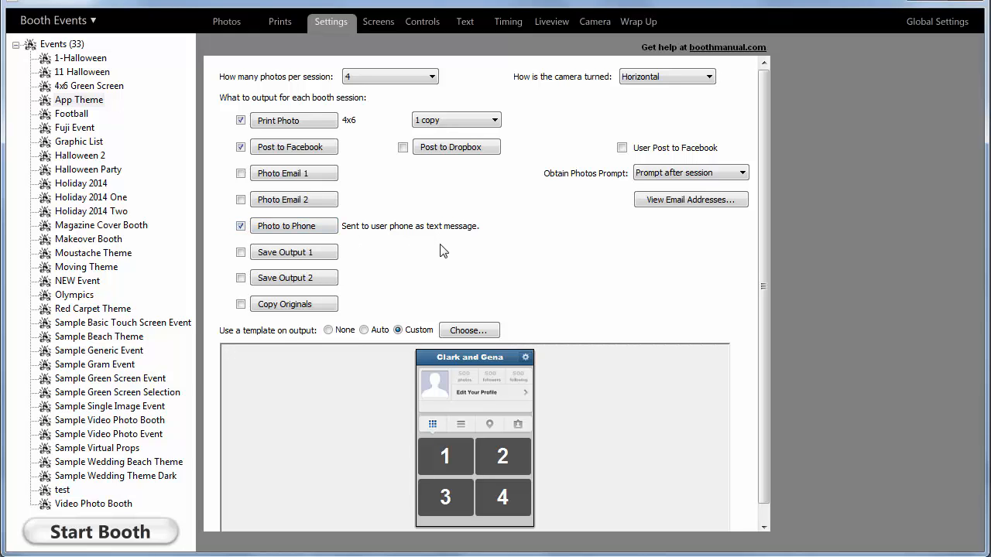